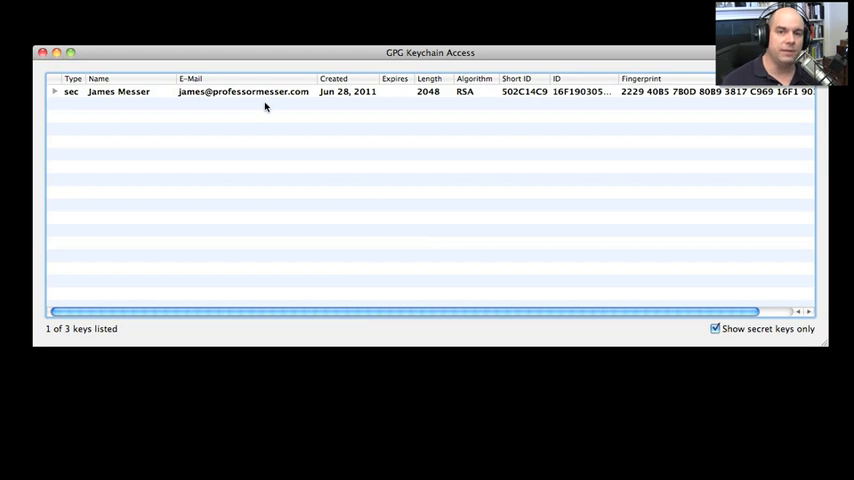
{"action": "mouse_move", "coordinate": [290, 261]}
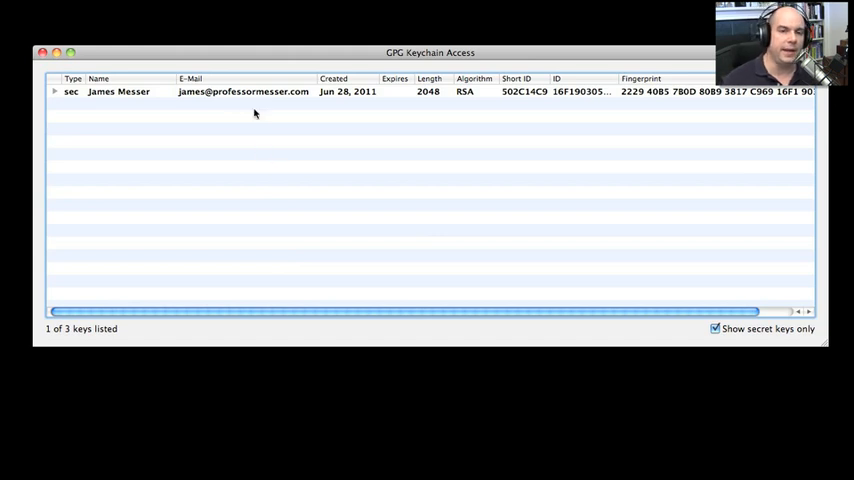
{"action": "mouse_move", "coordinate": [388, 121]}
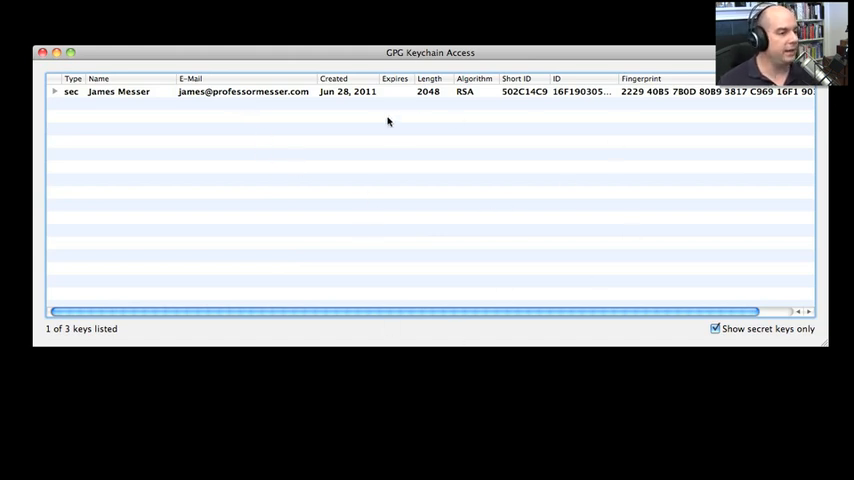
{"action": "mouse_move", "coordinate": [131, 103]}
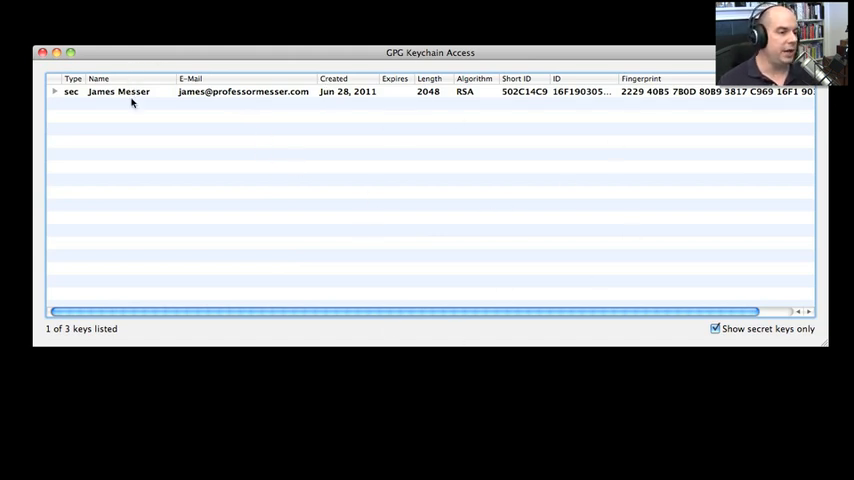
Keep the default RSA and RSA key type for the new key pair.
{"action": "left_click", "coordinate": [118, 91]}
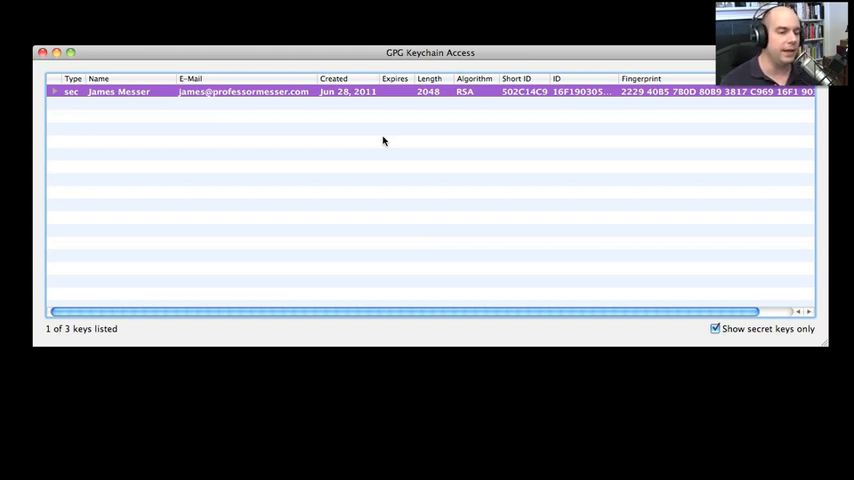
{"action": "mouse_move", "coordinate": [309, 153]}
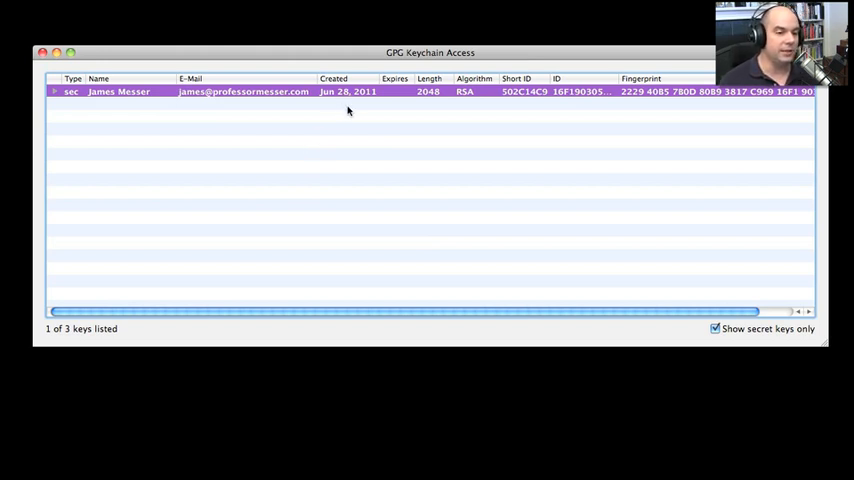
{"action": "mouse_move", "coordinate": [421, 109]}
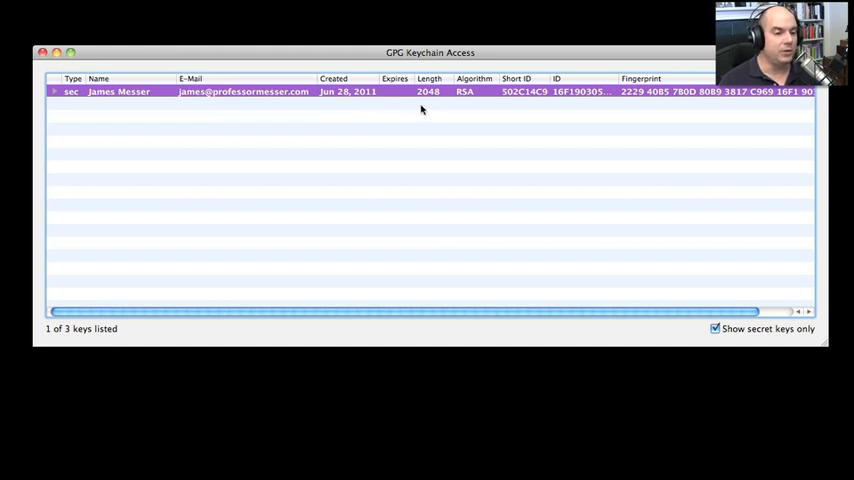
{"action": "mouse_move", "coordinate": [456, 100]}
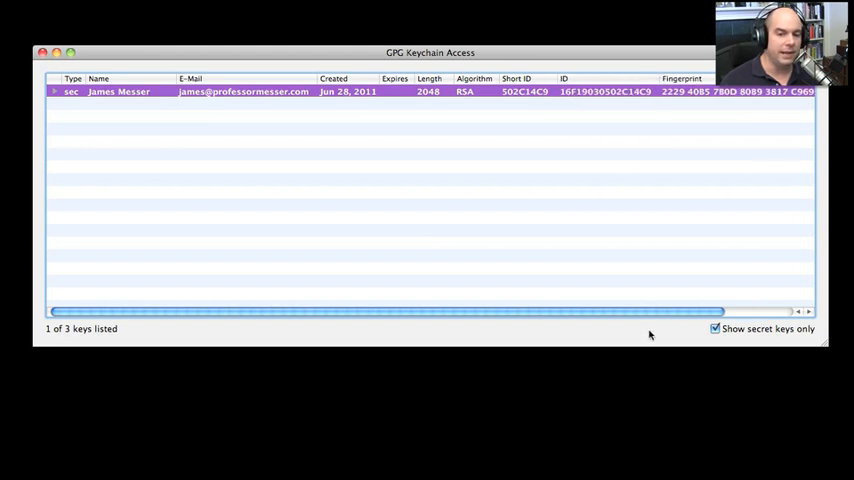
{"action": "scroll", "scroll_direction": "right", "scroll_amount": 3}
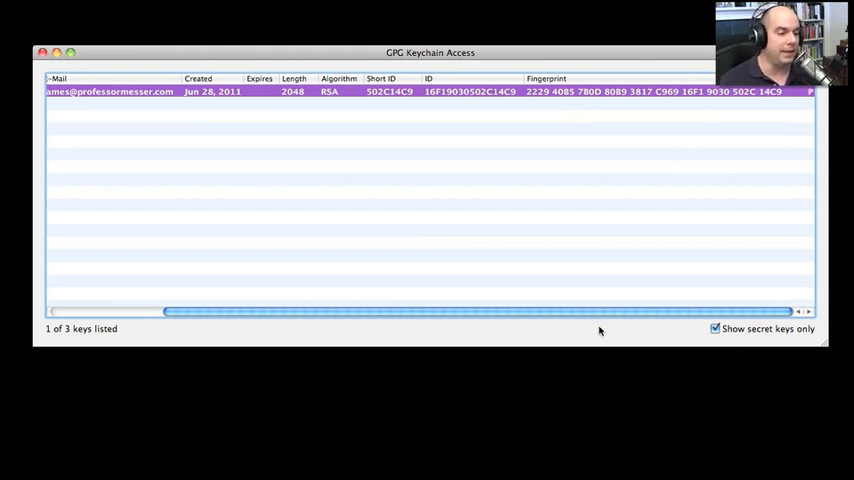
{"action": "mouse_move", "coordinate": [529, 178]}
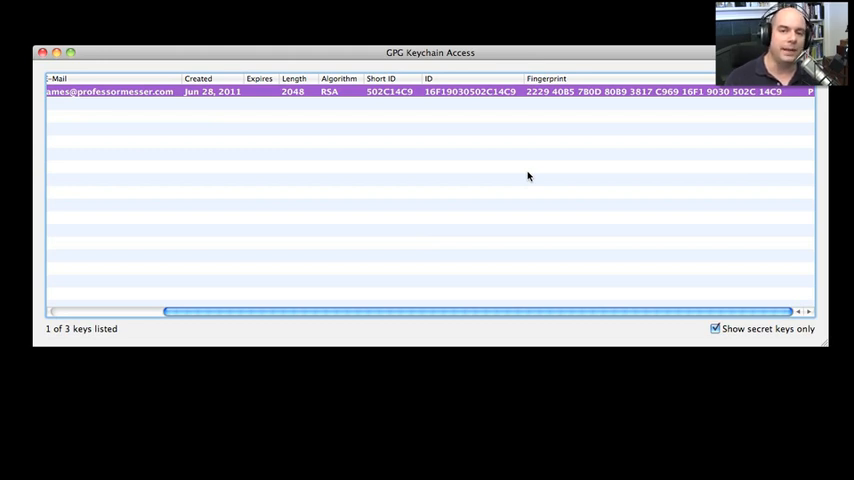
{"action": "mouse_move", "coordinate": [528, 174]}
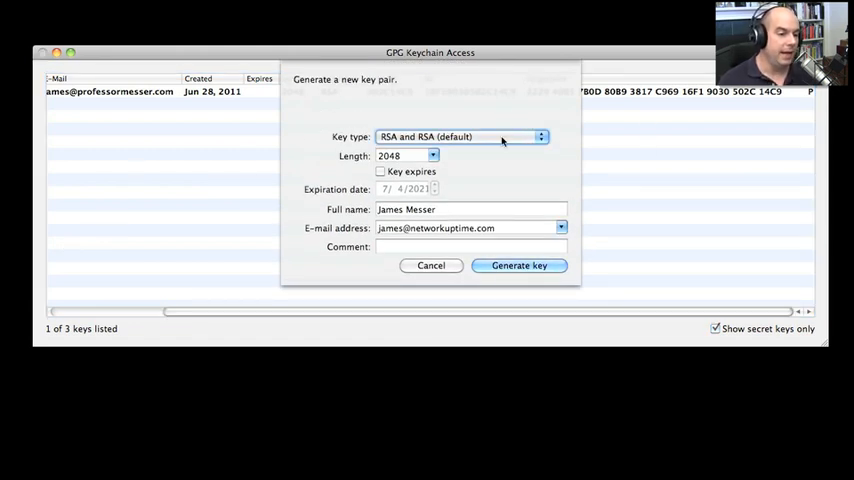
{"action": "left_click", "coordinate": [460, 137]}
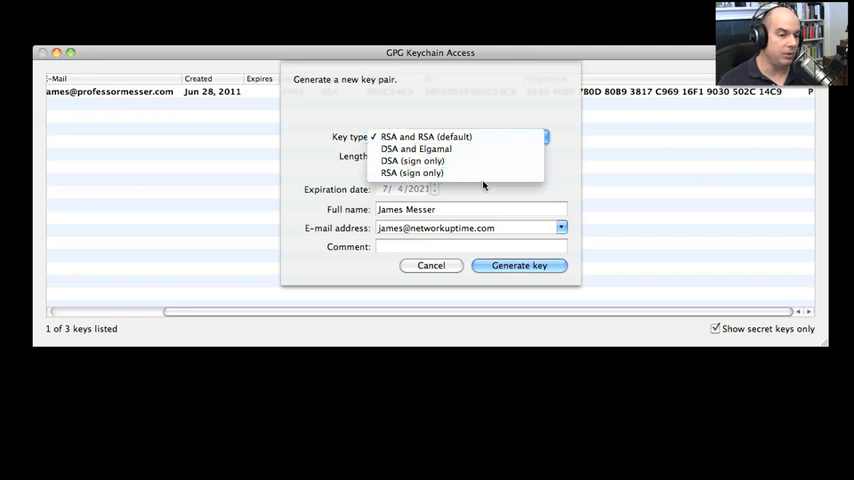
{"action": "left_click", "coordinate": [425, 136]}
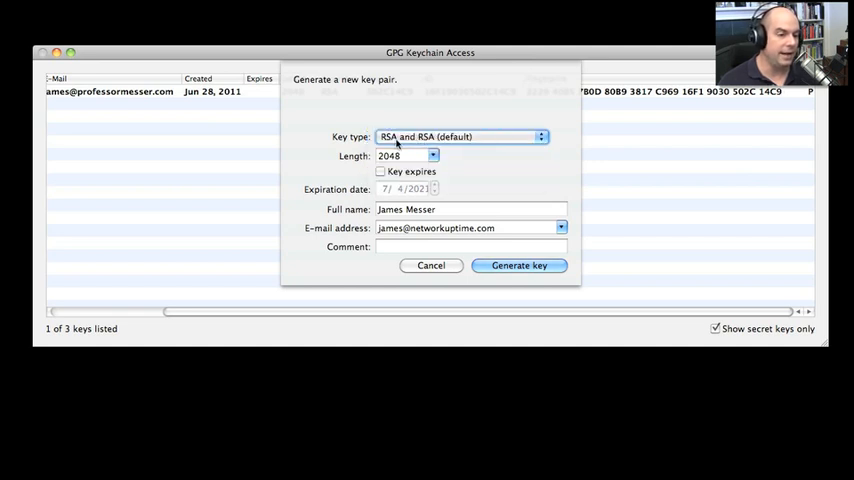
{"action": "mouse_move", "coordinate": [460, 145]}
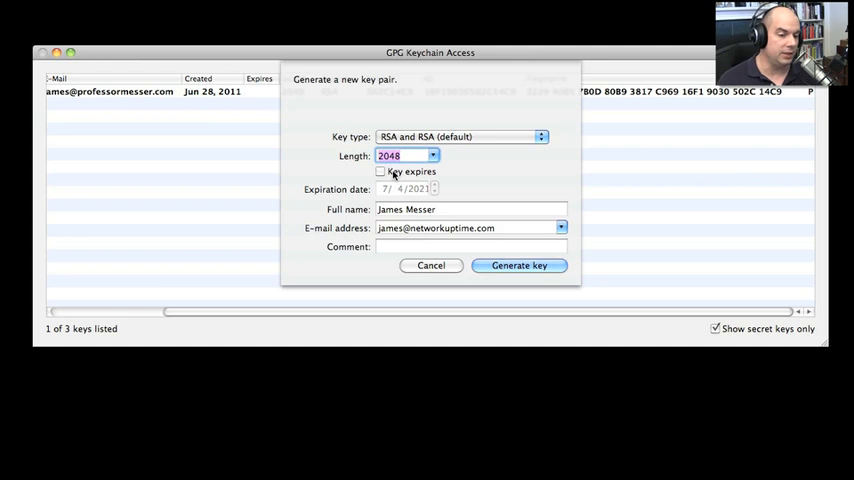
{"action": "left_click", "coordinate": [470, 209]}
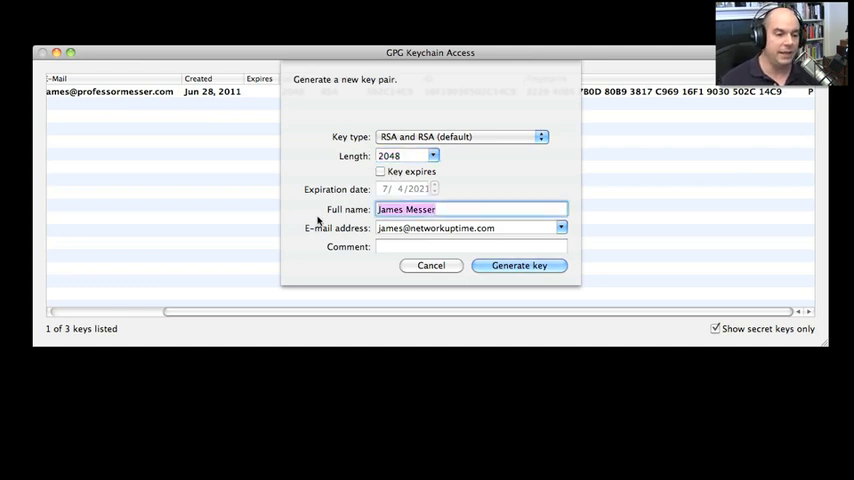
{"action": "type", "text": "Test Key"}
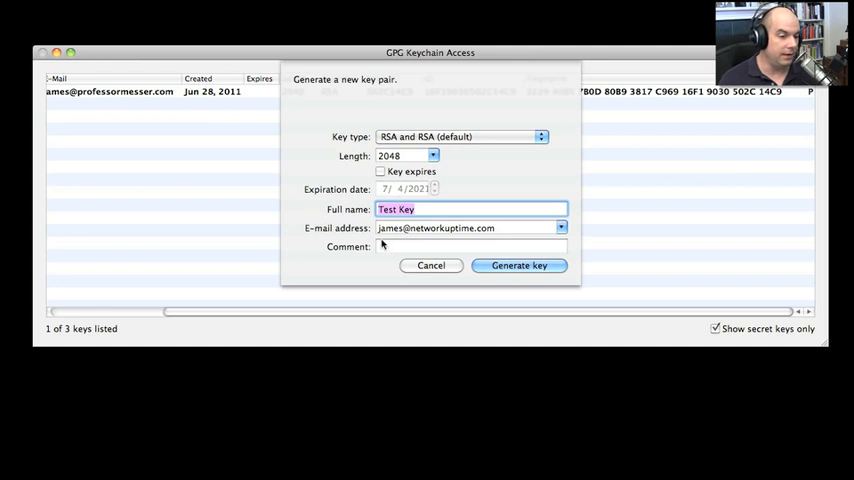
{"action": "left_click", "coordinate": [470, 227]}
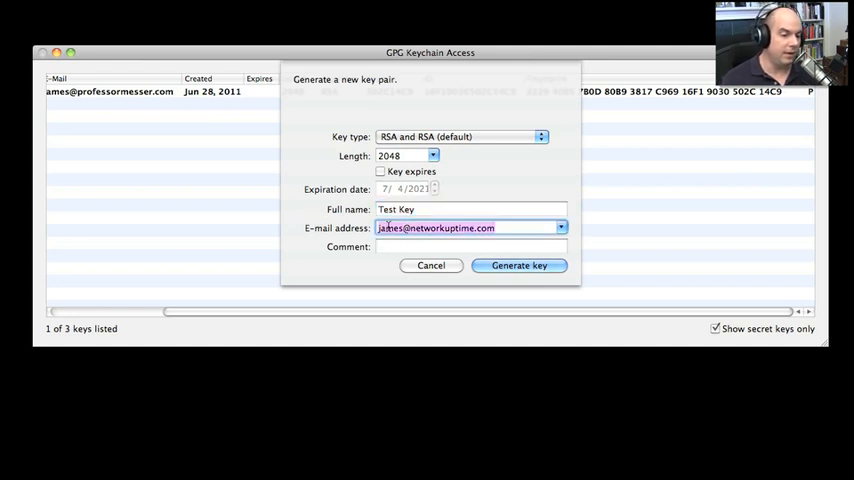
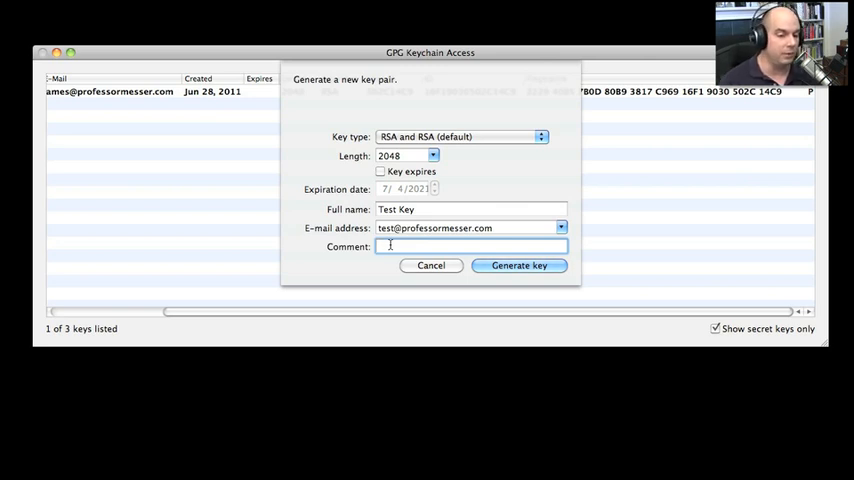
{"action": "left_click", "coordinate": [519, 265]}
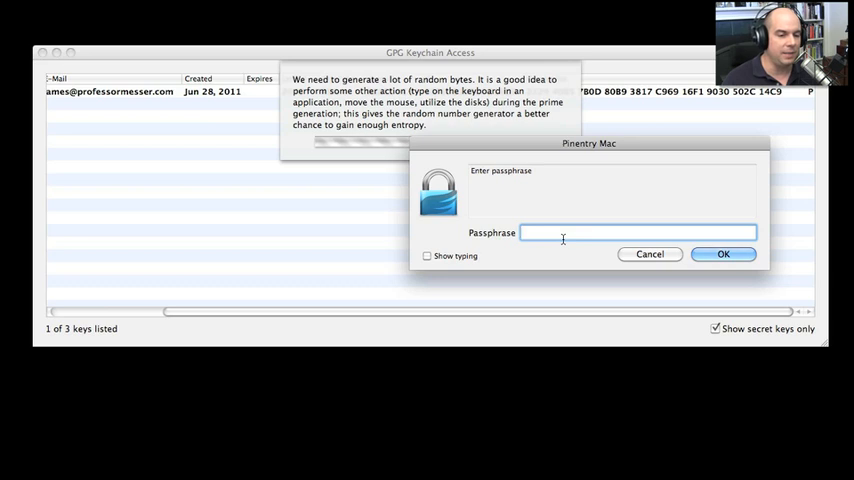
{"action": "type", "text": "•"}
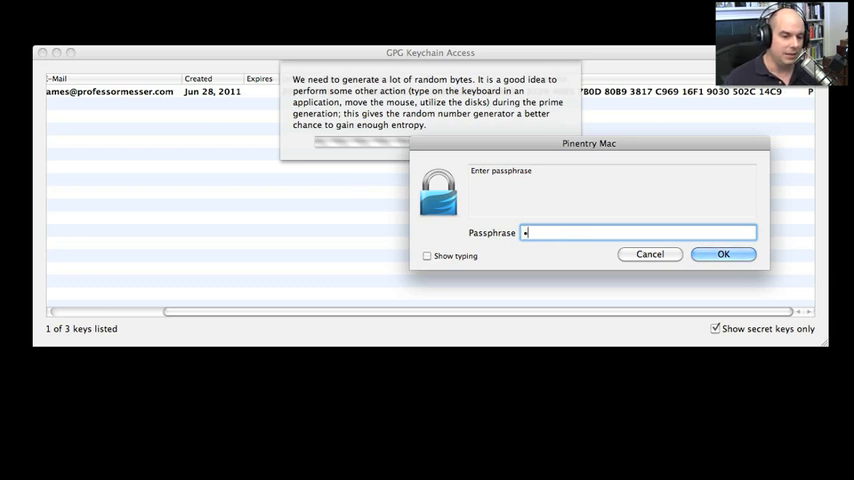
{"action": "type", "text": "password"}
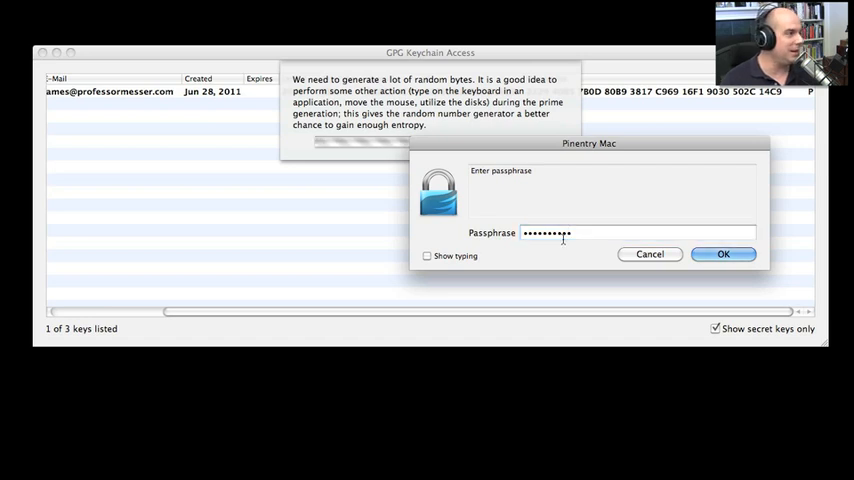
{"action": "left_click", "coordinate": [723, 253]}
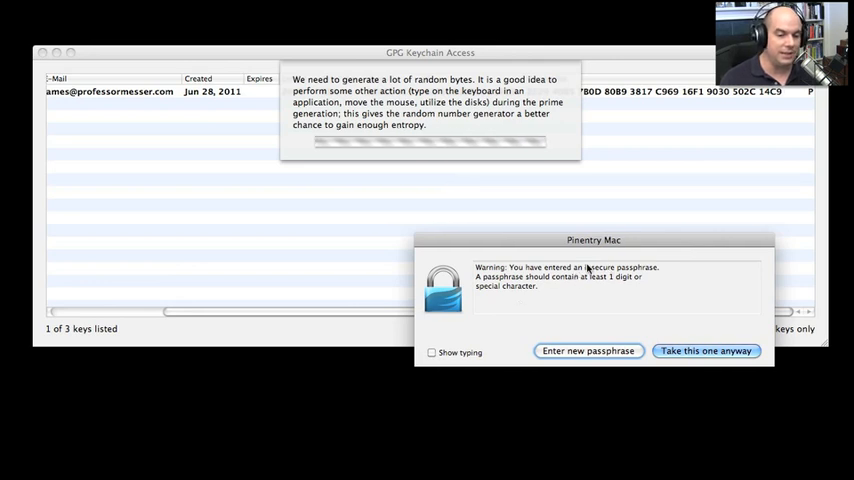
{"action": "mouse_move", "coordinate": [445, 305]}
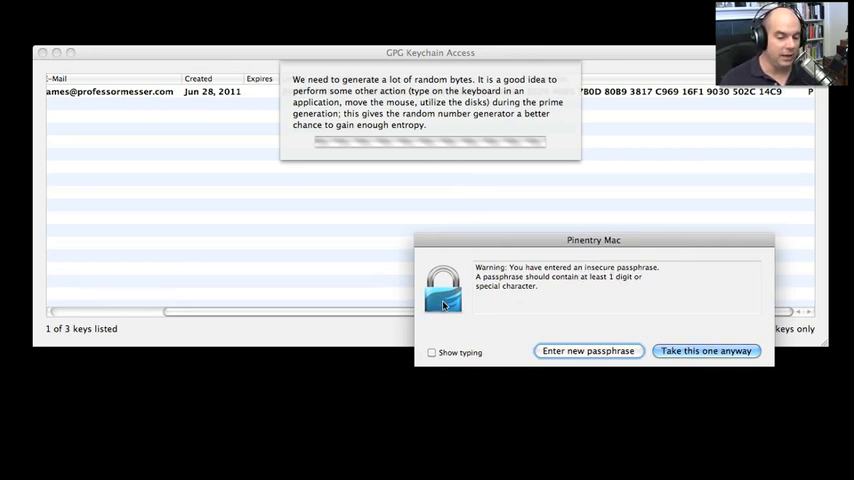
{"action": "mouse_move", "coordinate": [690, 357]}
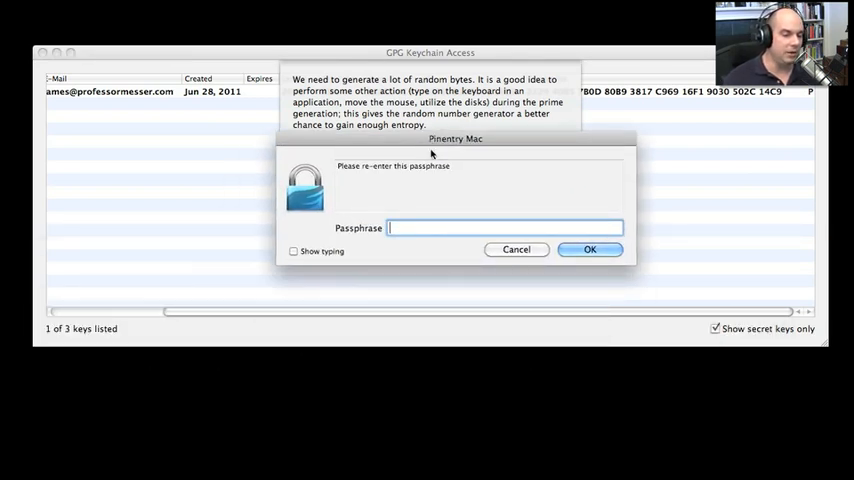
{"action": "type", "text": "••••"}
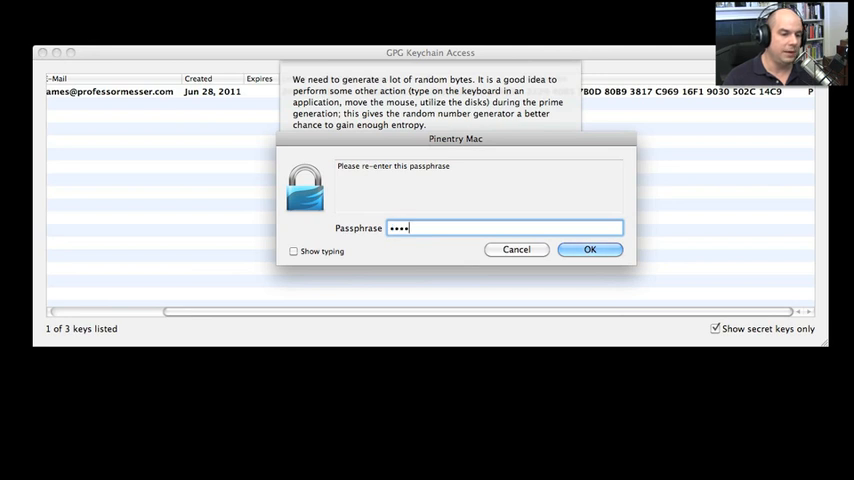
{"action": "left_click", "coordinate": [589, 249]}
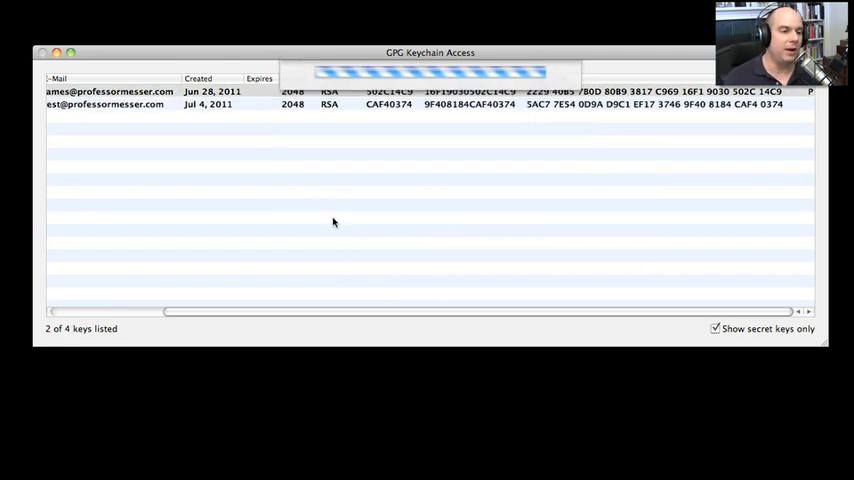
Select the Test Key entry and open its context menu.
{"action": "left_click", "coordinate": [108, 91]}
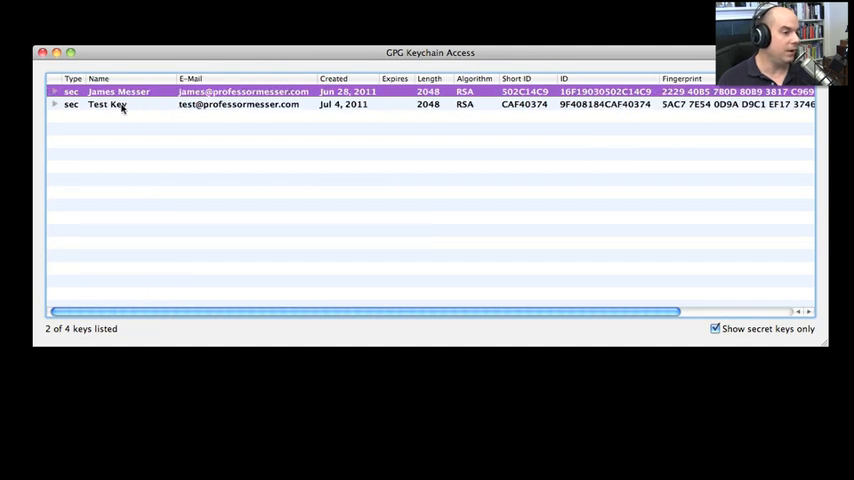
{"action": "right_click", "coordinate": [107, 104]}
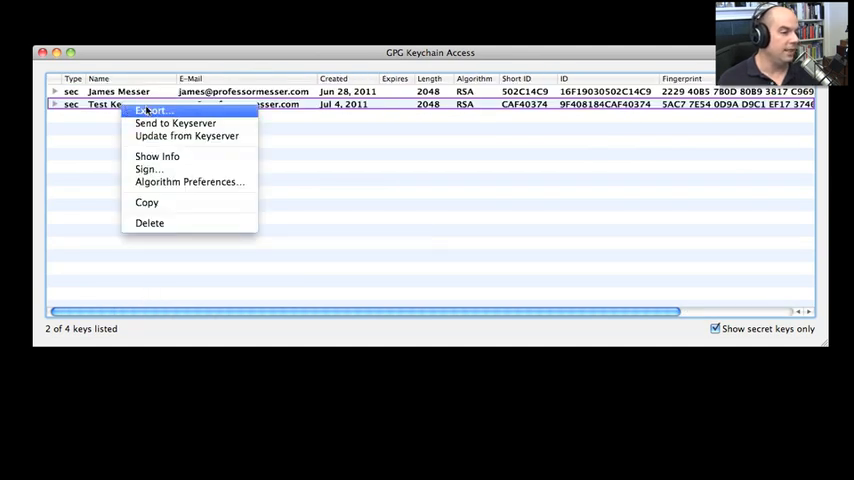
Export Test Key with its secret key as ASCII test-key.asc in Documents.
{"action": "left_click", "coordinate": [149, 110]}
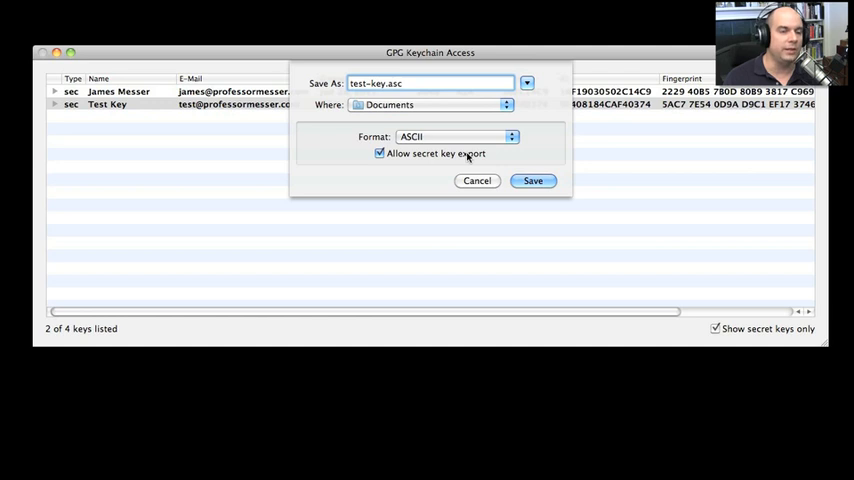
{"action": "mouse_move", "coordinate": [493, 136]}
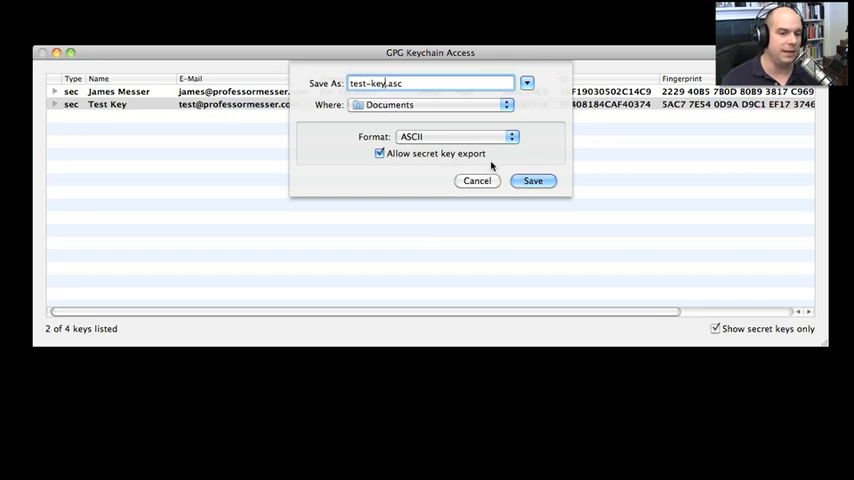
{"action": "left_click", "coordinate": [533, 181]}
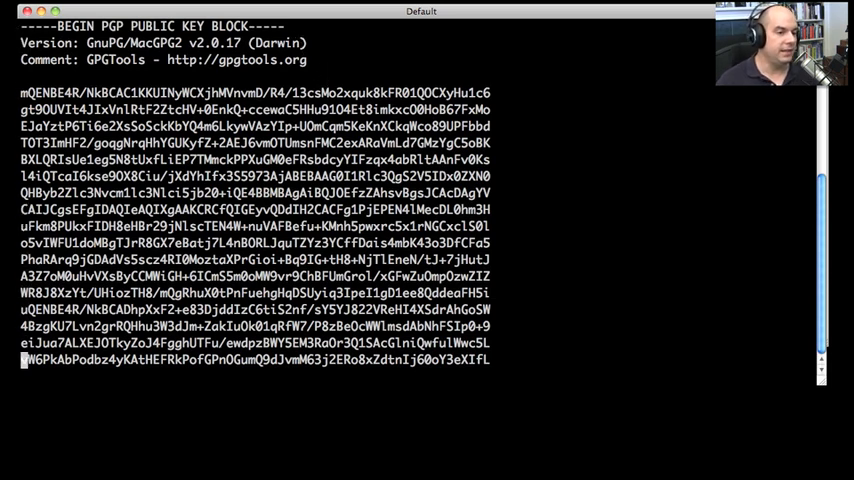
Scroll through test-key.asc's public and private key blocks in Terminal.
{"action": "scroll", "scroll_direction": "down", "scroll_amount": 3}
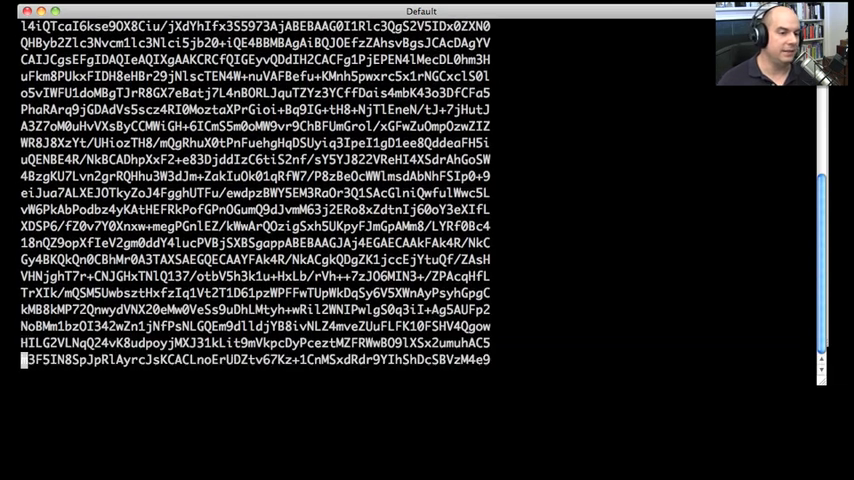
{"action": "scroll", "scroll_direction": "down", "scroll_amount": 3}
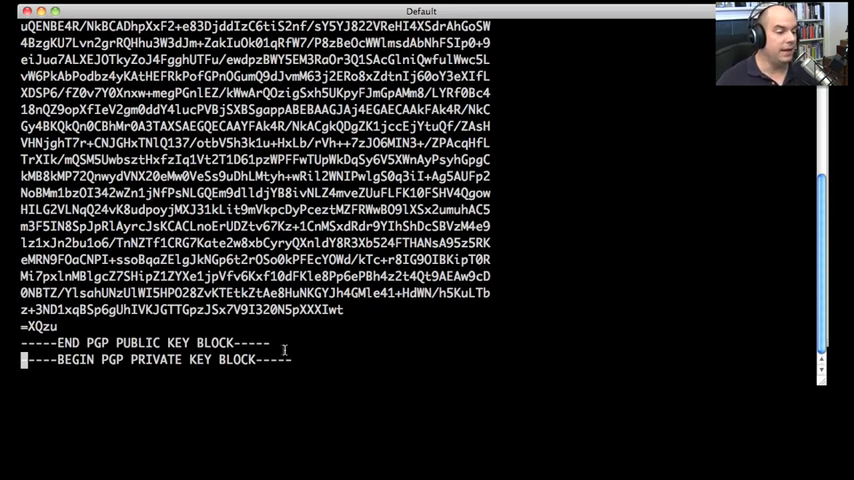
{"action": "scroll", "scroll_direction": "down", "scroll_amount": 3}
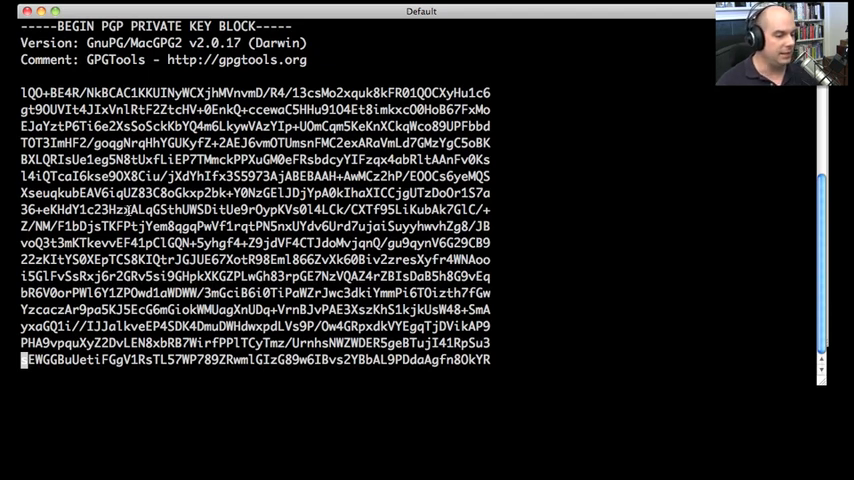
{"action": "scroll", "scroll_direction": "down", "scroll_amount": 3}
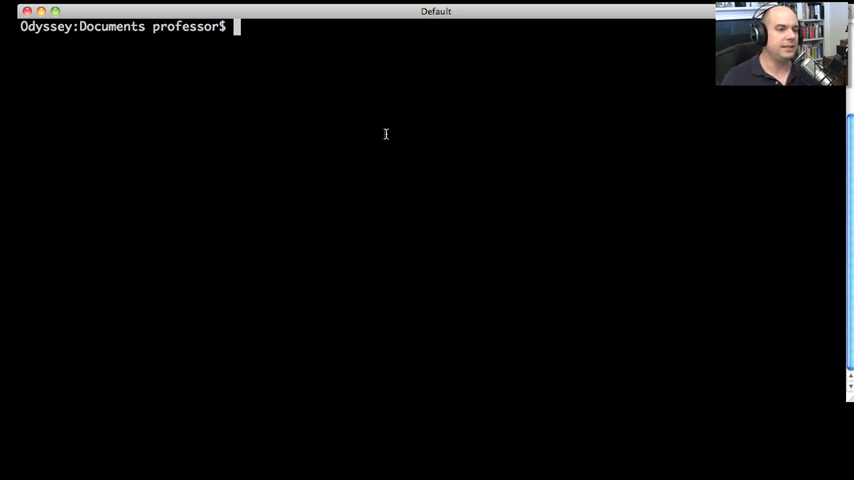
{"action": "type", "text": "more test.txt"}
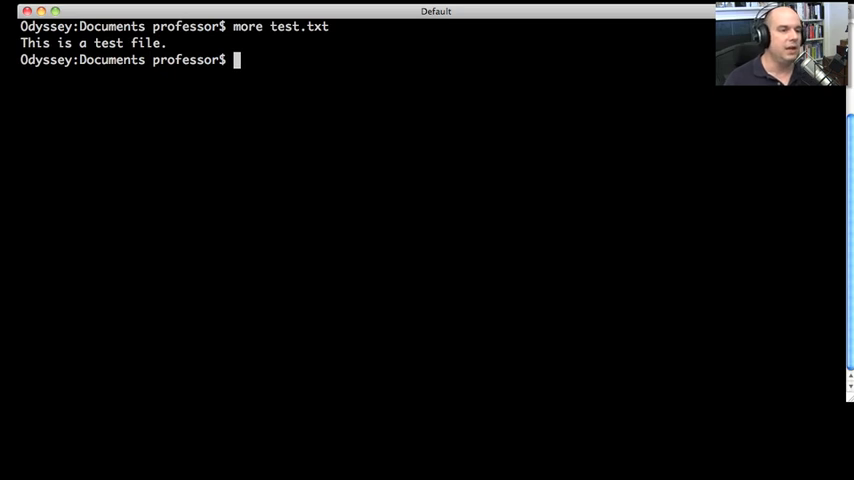
{"action": "type", "text": "gpg"}
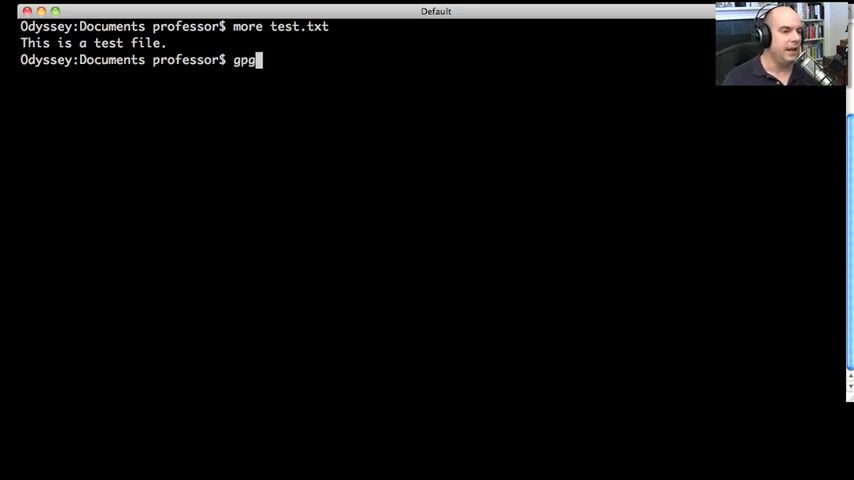
{"action": "type", "text": "-"}
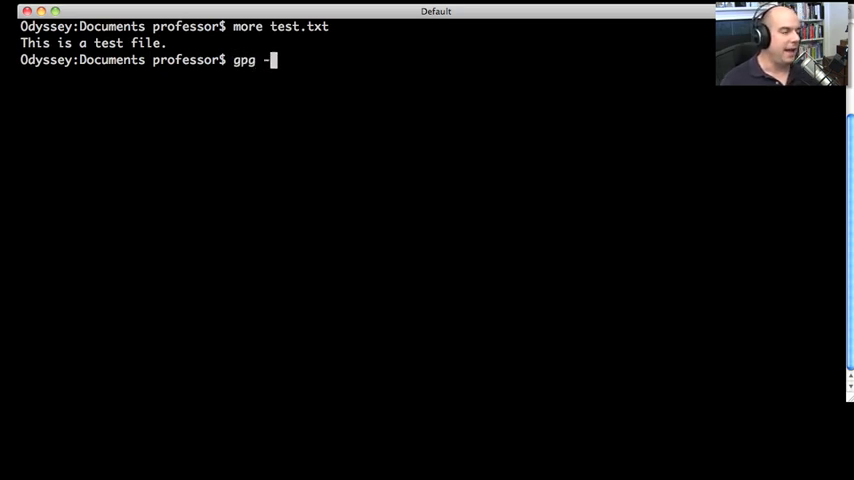
{"action": "type", "text": "-output"}
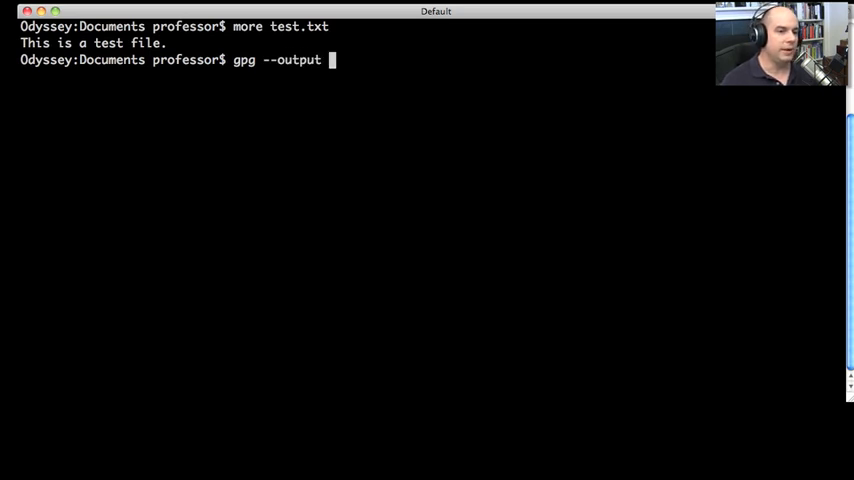
{"action": "type", "text": "test.encrypt"}
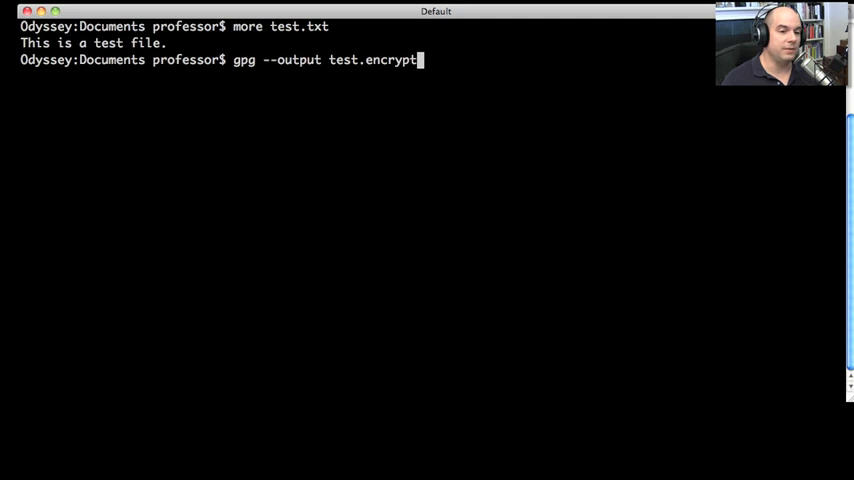
{"action": "type", "text": "--encr"}
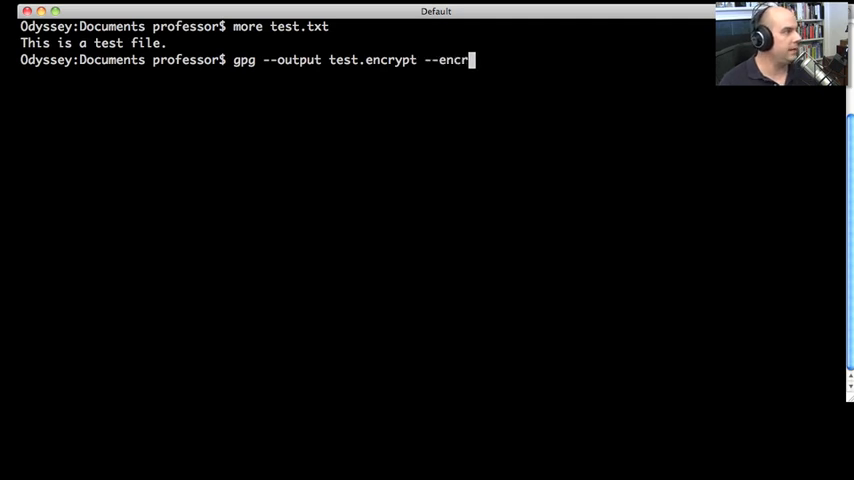
{"action": "type", "text": "ypt --recipien"}
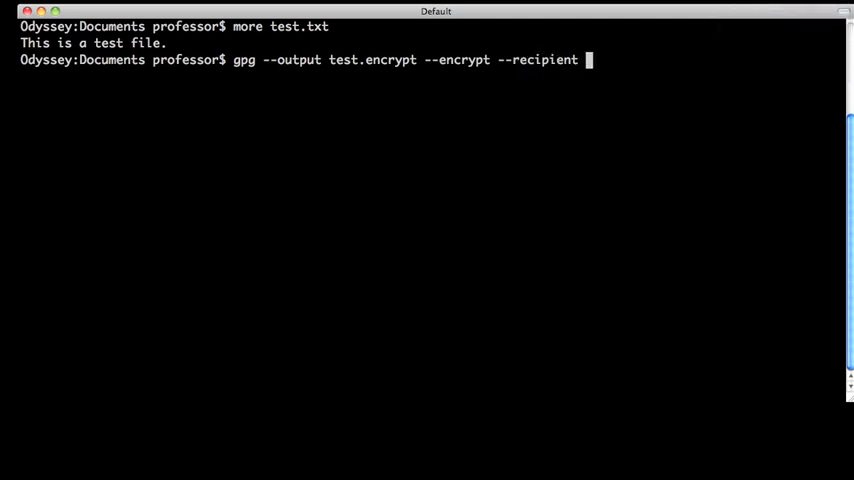
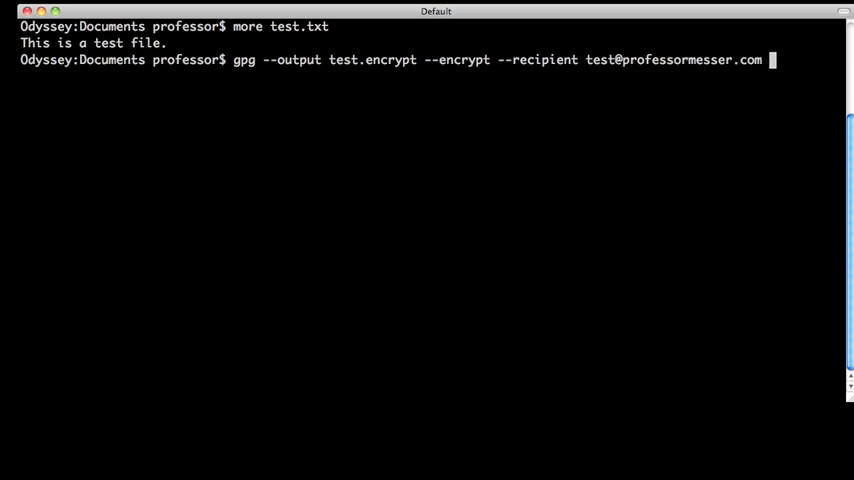
{"action": "type", "text": "test.txt"}
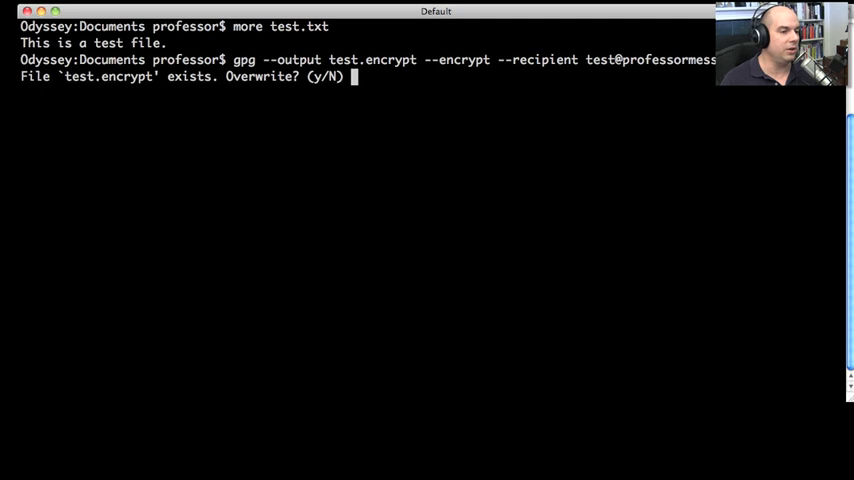
Confirm overwriting test.encrypt, then view it as binary with more.
{"action": "type", "text": "y"}
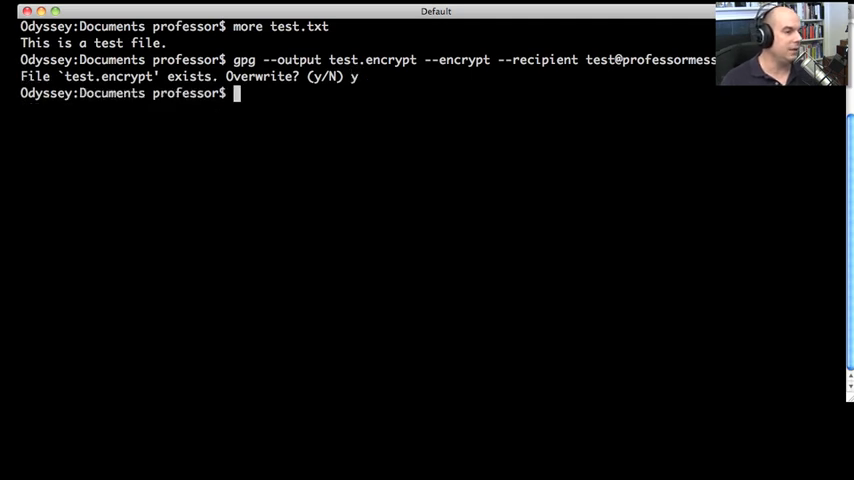
{"action": "type", "text": "more test.encrypt"}
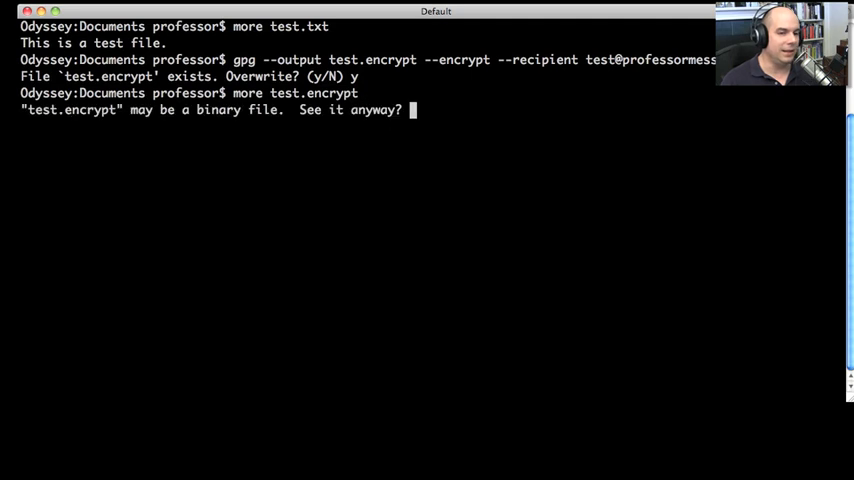
{"action": "type", "text": "y"}
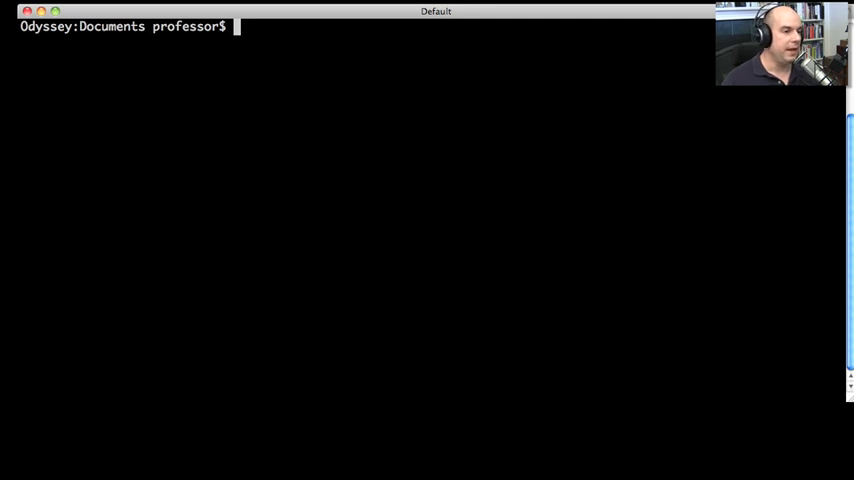
Decrypt test.encrypt into test.decrypt with gpg, then type more test.decrypt.
{"action": "type", "text": "gpg"}
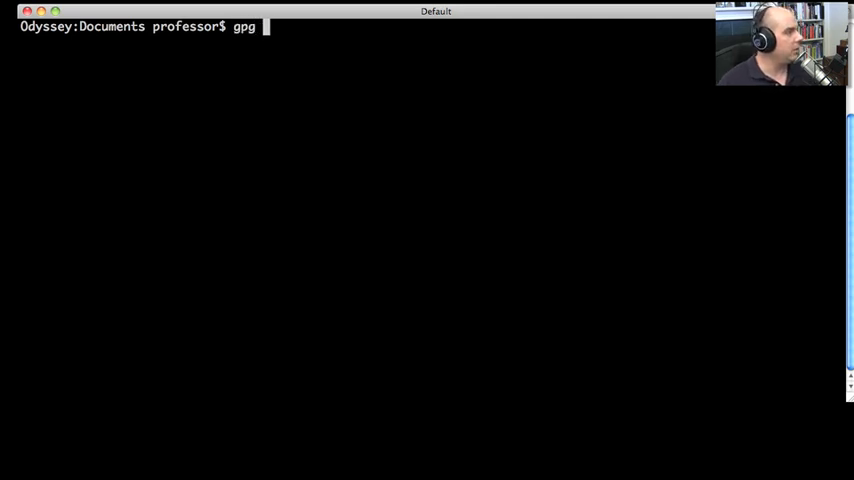
{"action": "type", "text": "--outpu"}
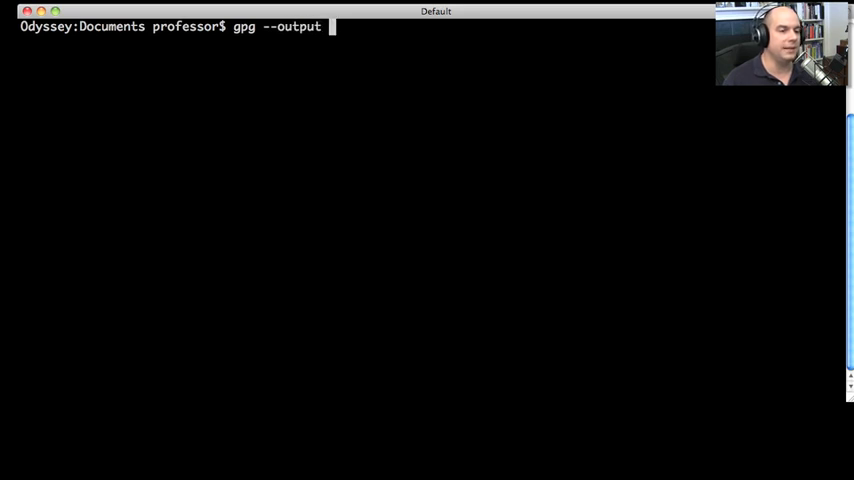
{"action": "type", "text": "test.de"}
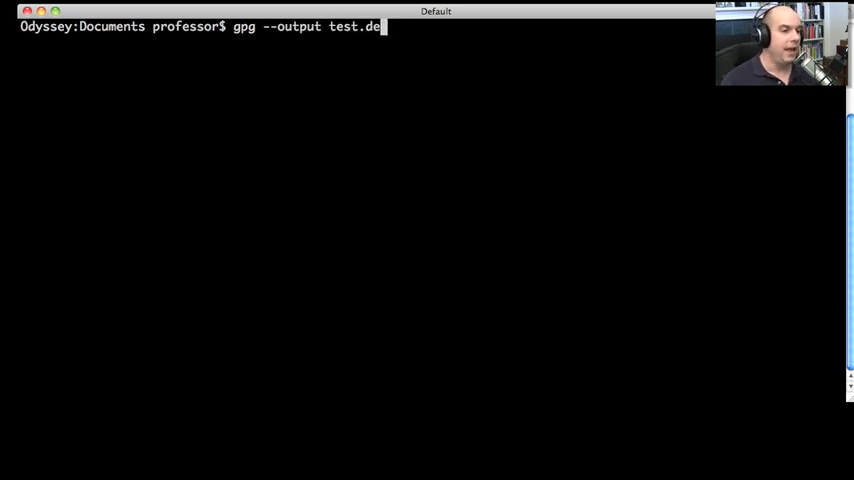
{"action": "type", "text": "crypt"}
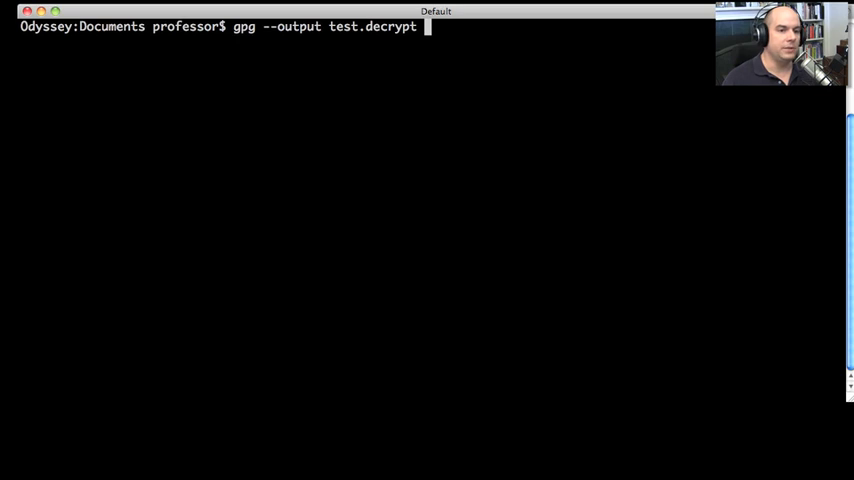
{"action": "type", "text": "--decryp"}
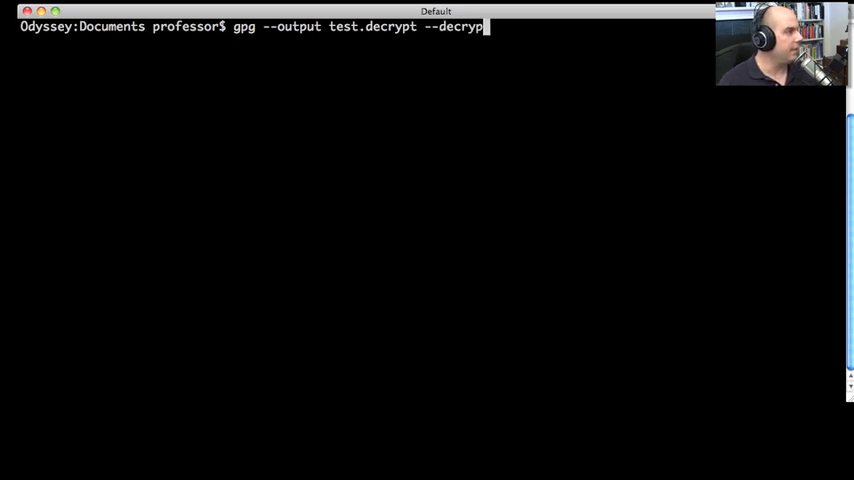
{"action": "type", "text": "t"}
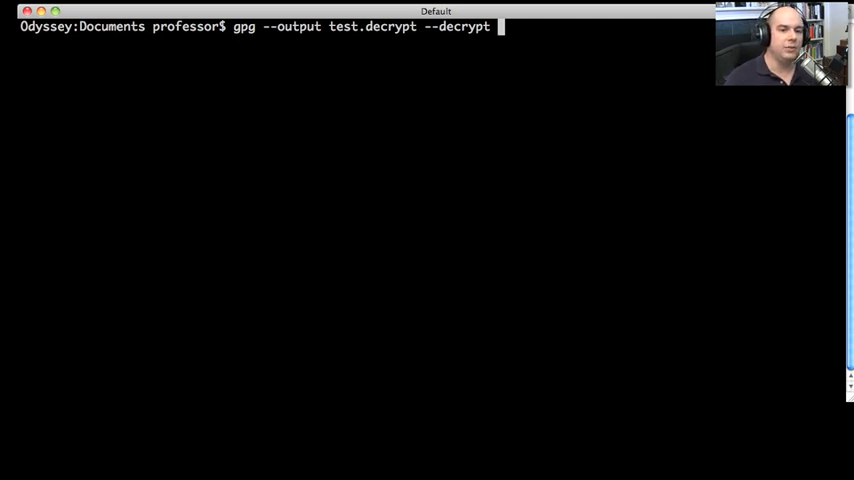
{"action": "type", "text": "test.encrypt"}
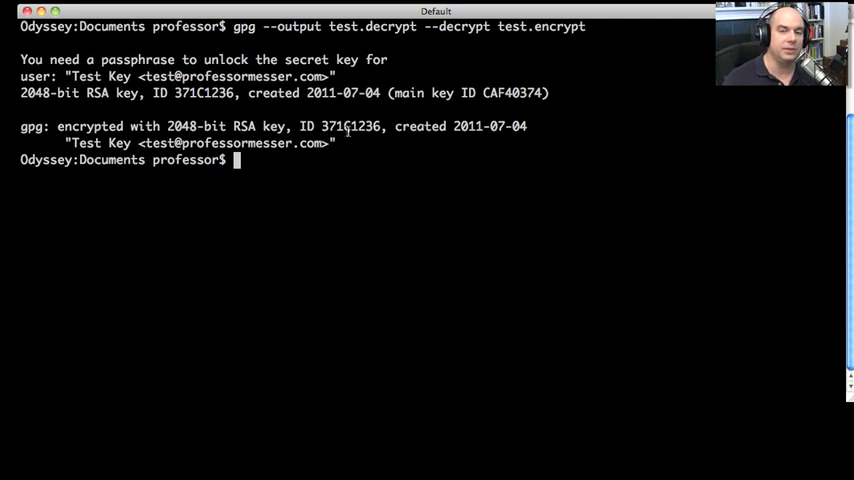
{"action": "mouse_move", "coordinate": [385, 131]}
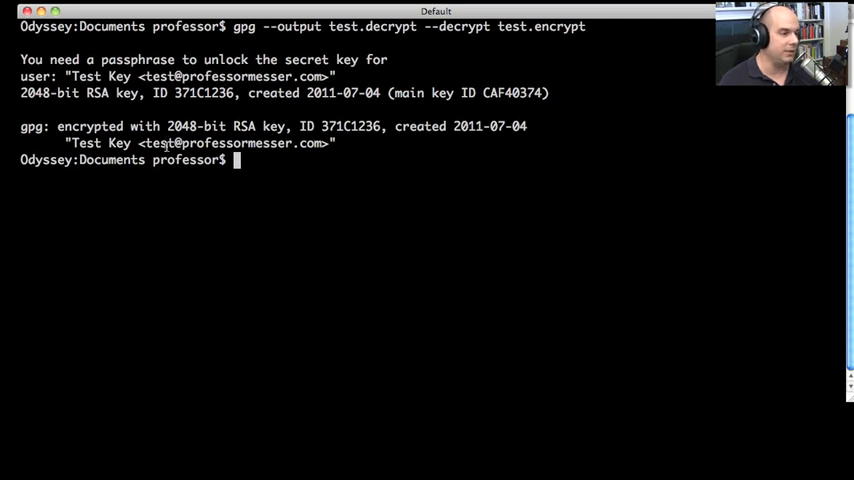
{"action": "mouse_move", "coordinate": [445, 155]}
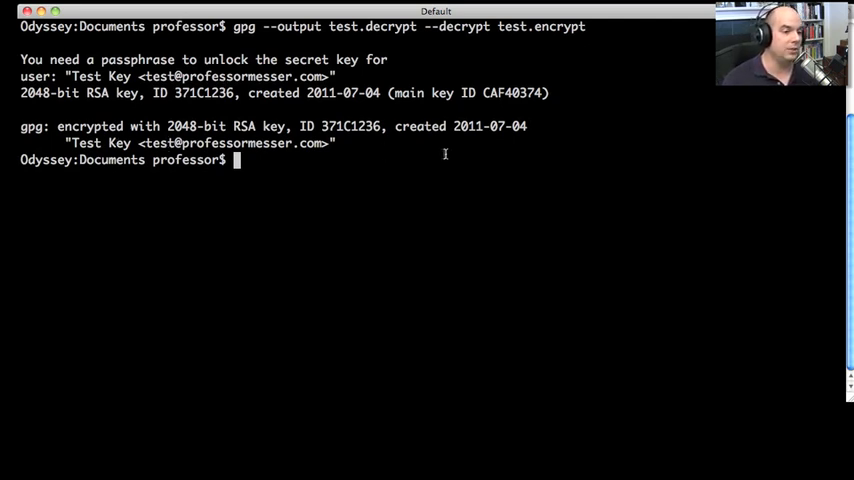
{"action": "type", "text": "more"}
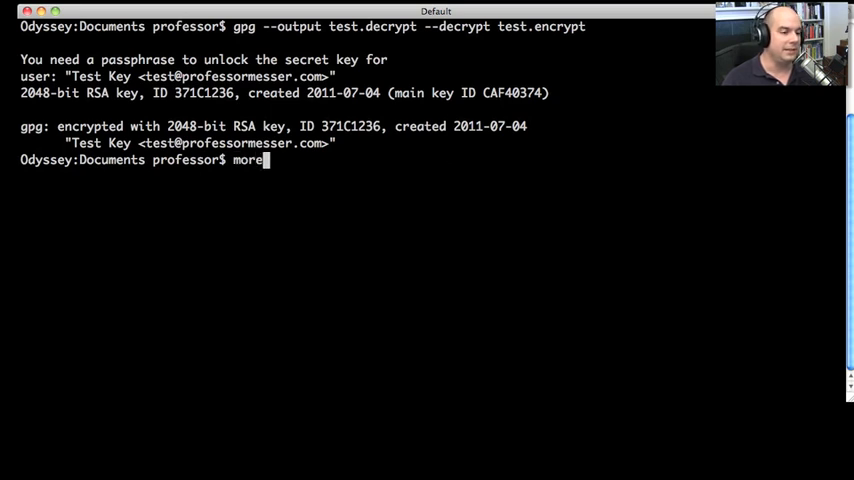
{"action": "type", "text": "test.decrypt"}
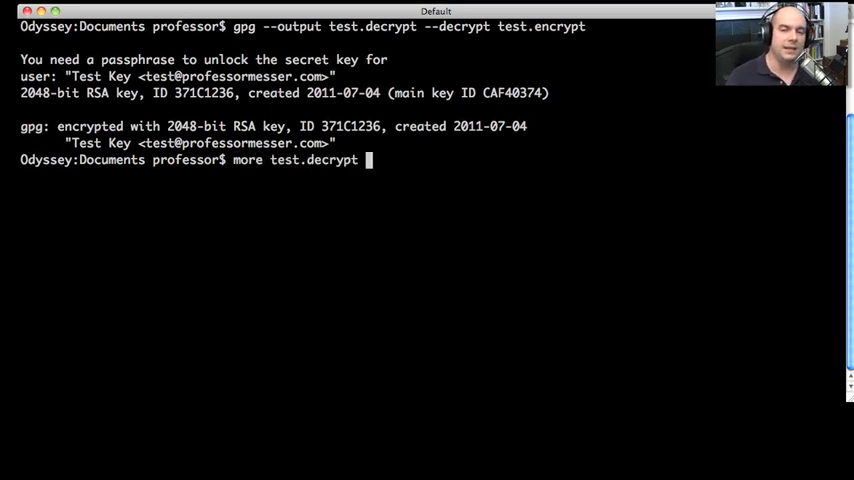